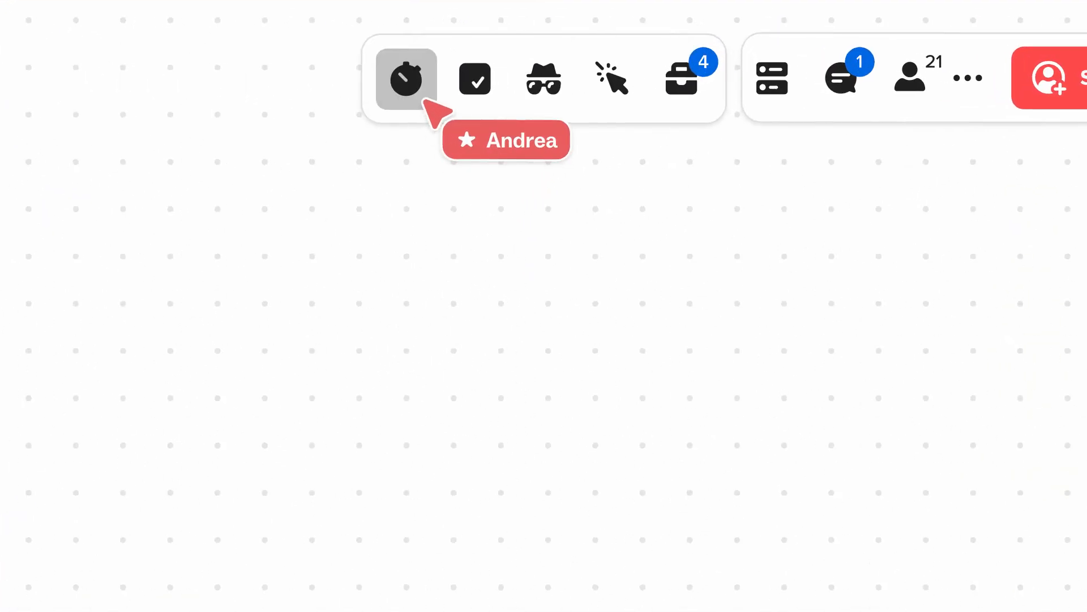
Start a 01:00 facilitation timer with the alarm sound set to None
{"action": "left_click", "coordinate": [406, 78]}
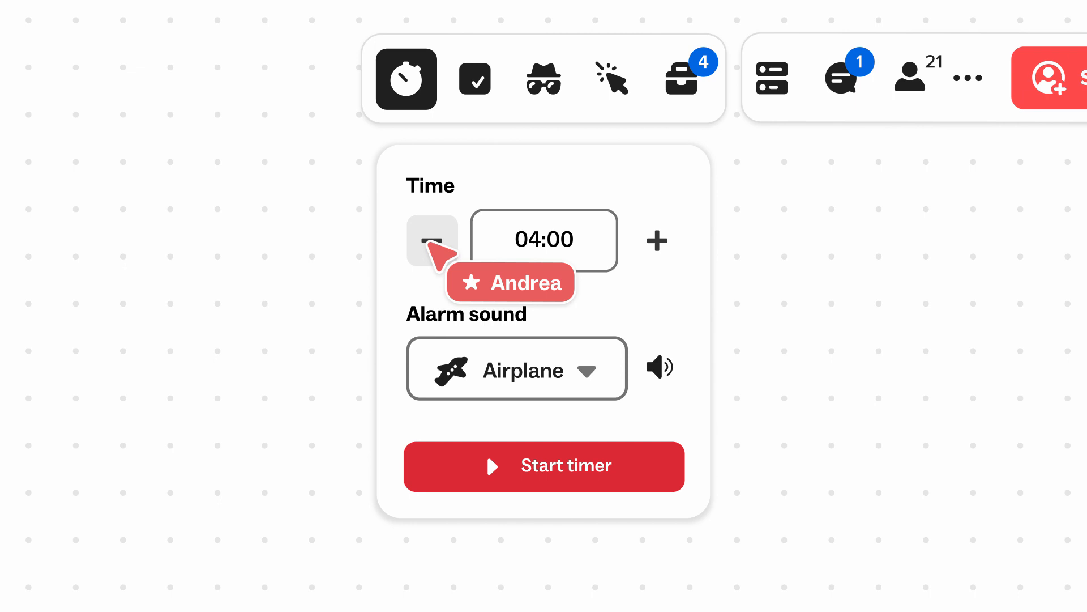
{"action": "left_click", "coordinate": [432, 240]}
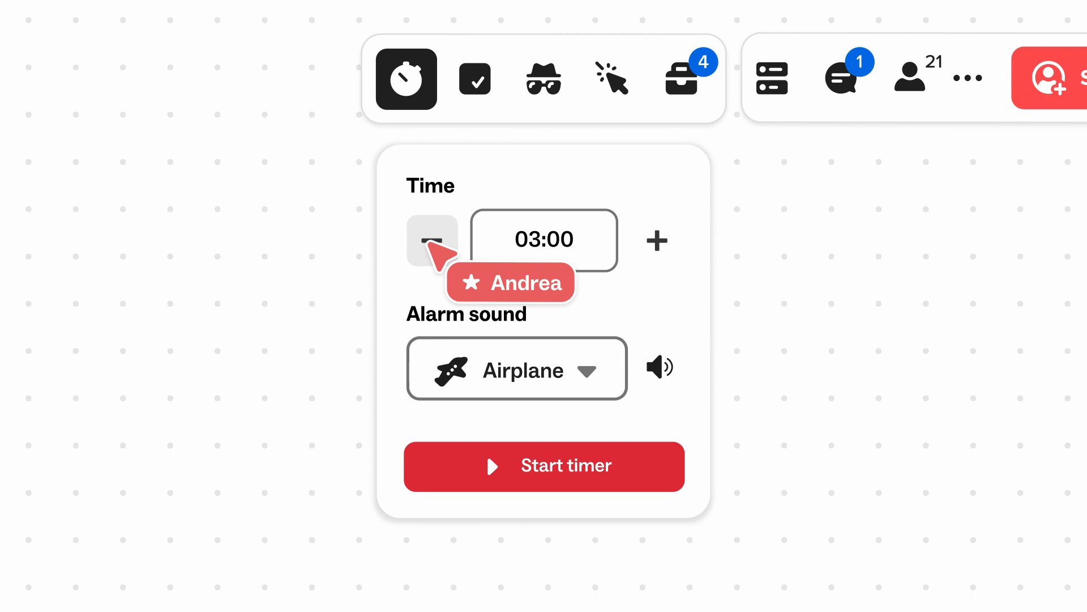
{"action": "left_click", "coordinate": [431, 240]}
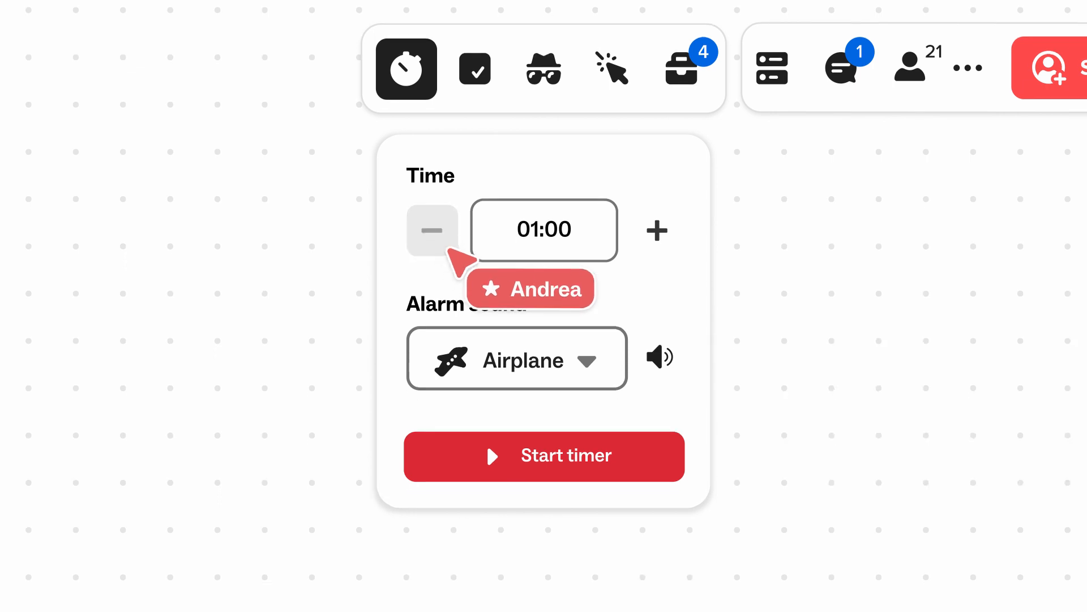
{"action": "left_click", "coordinate": [517, 359]}
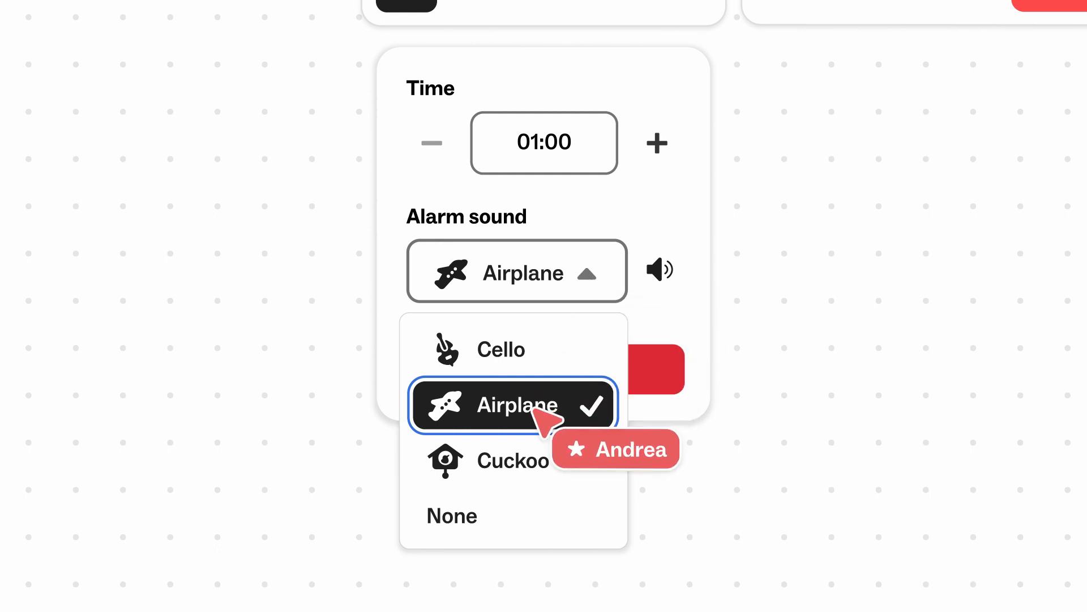
{"action": "left_click", "coordinate": [452, 515]}
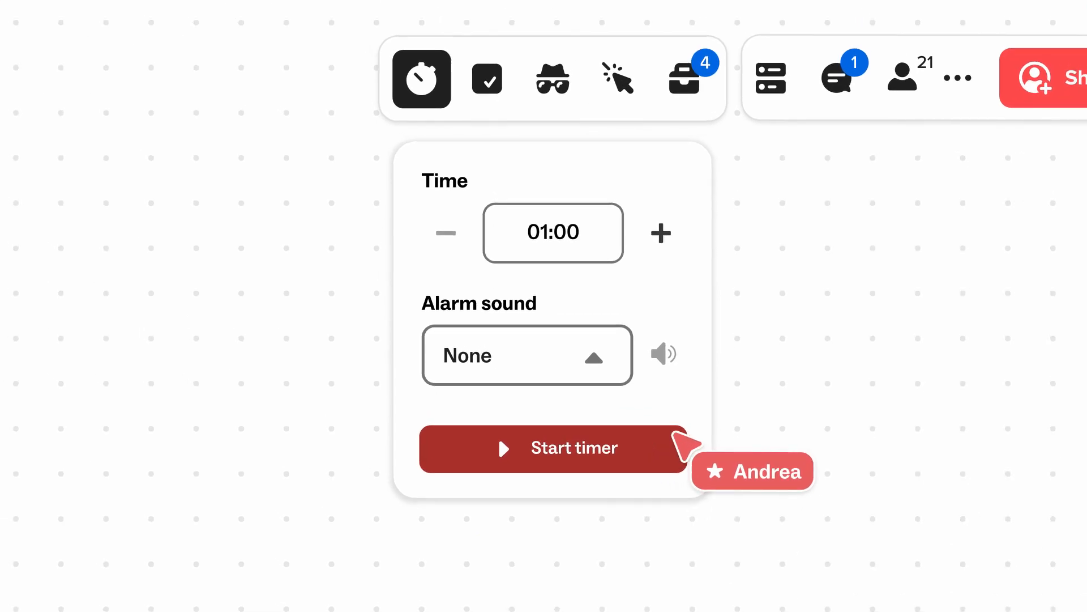
{"action": "left_click", "coordinate": [553, 448]}
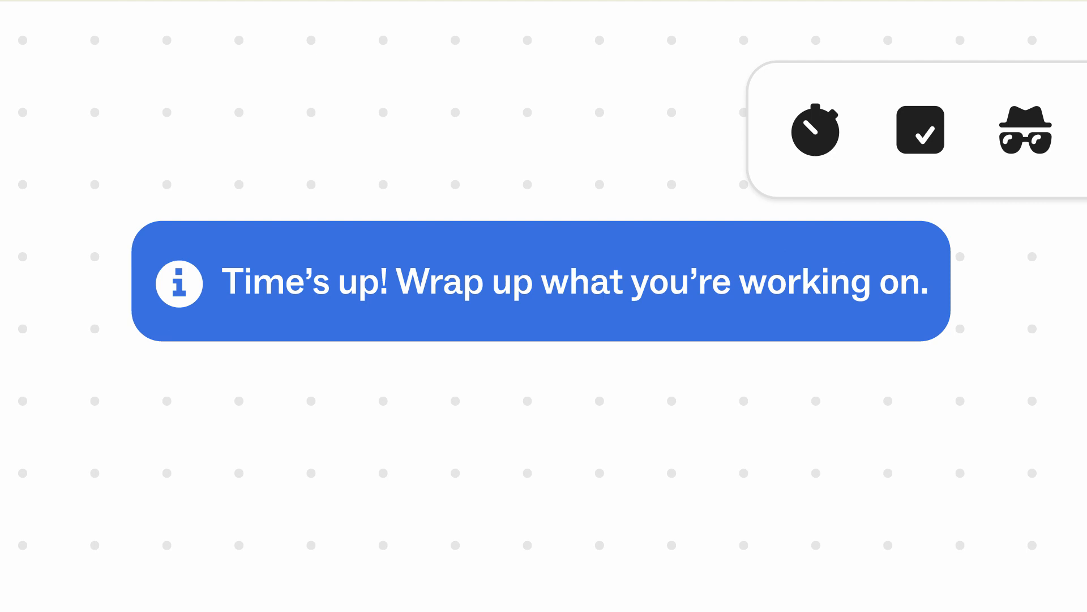
Switch the running timer's alarm sound to Cello with the countdown near 01:53
{"action": "left_click", "coordinate": [816, 129]}
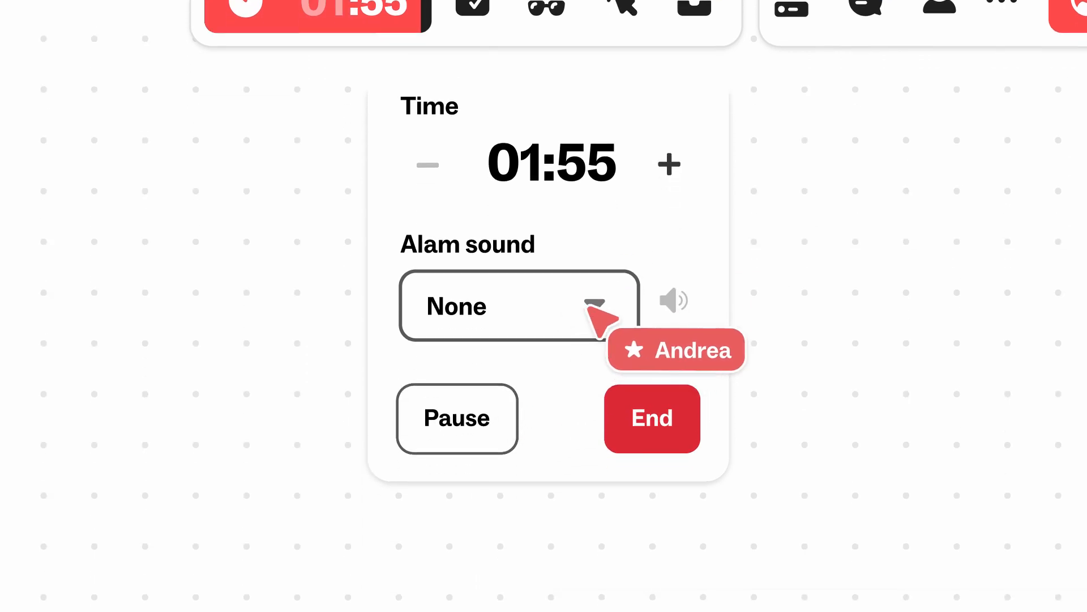
{"action": "left_click", "coordinate": [519, 306]}
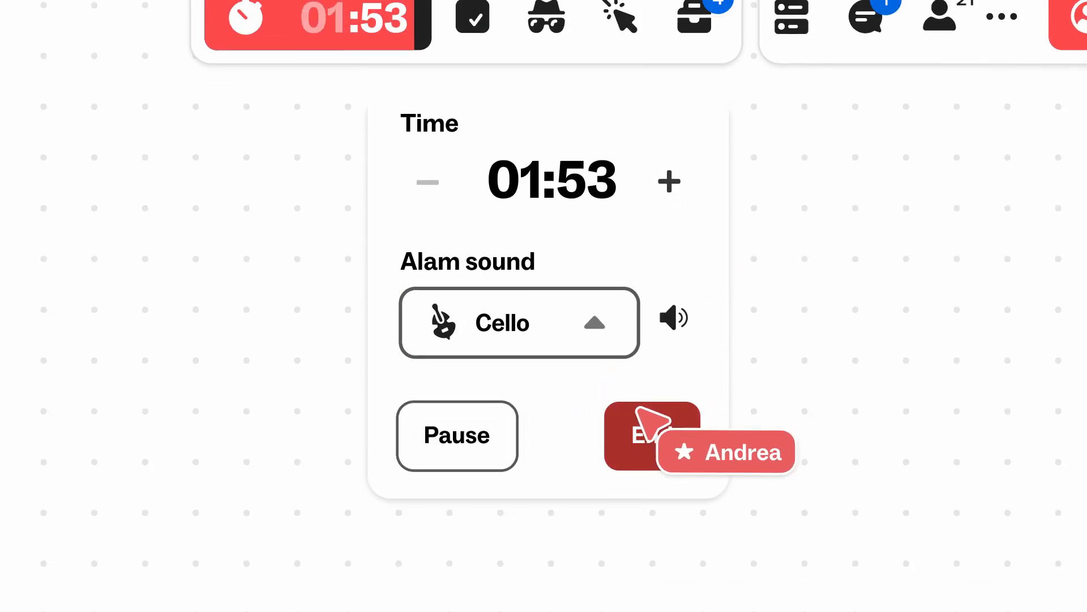